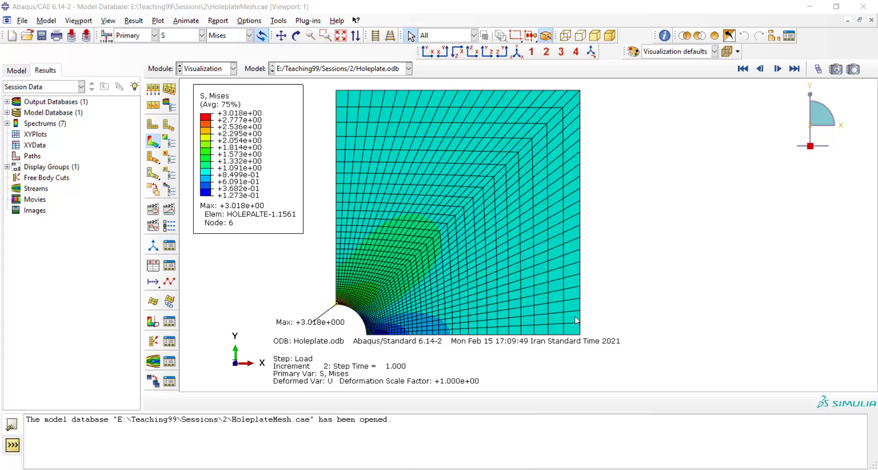
pyautogui.moveTo(625, 289)
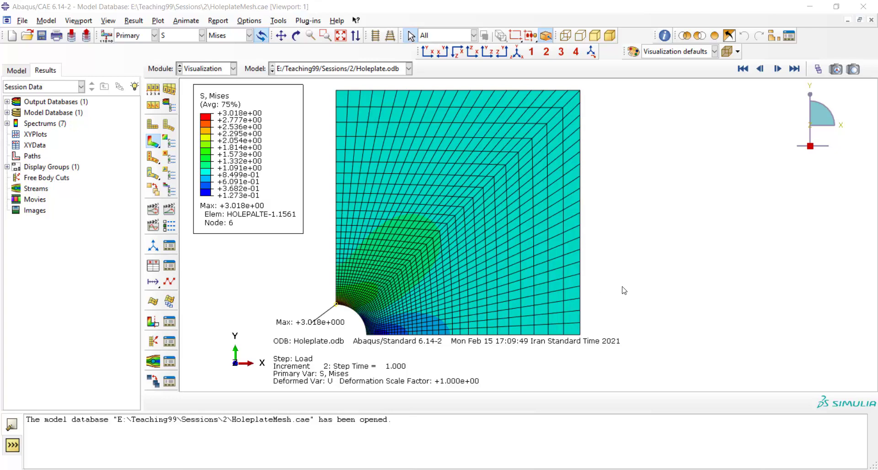
pyautogui.moveTo(235, 259)
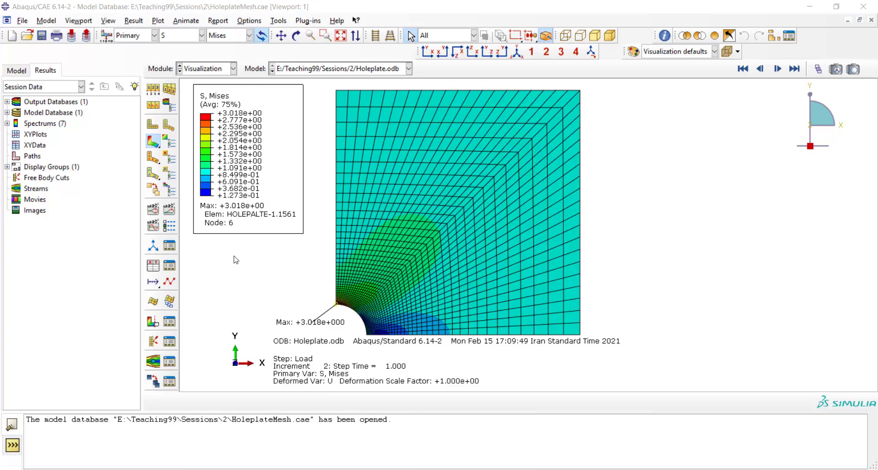
pyautogui.moveTo(238, 289)
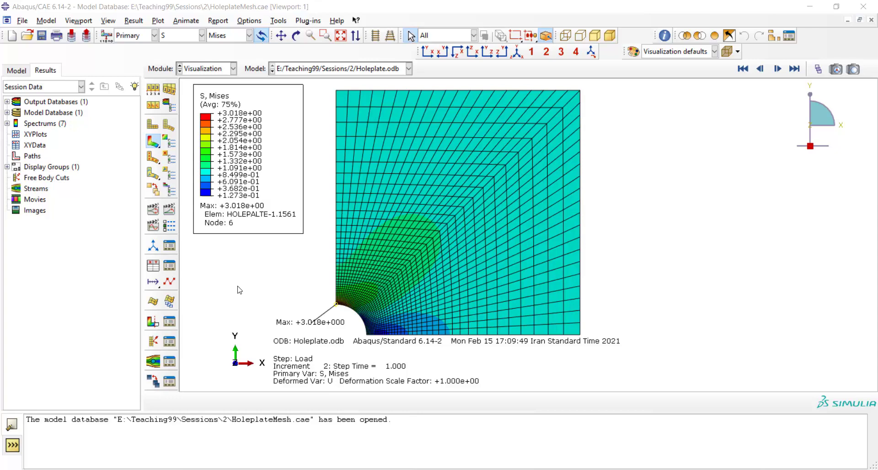
pyautogui.moveTo(259, 277)
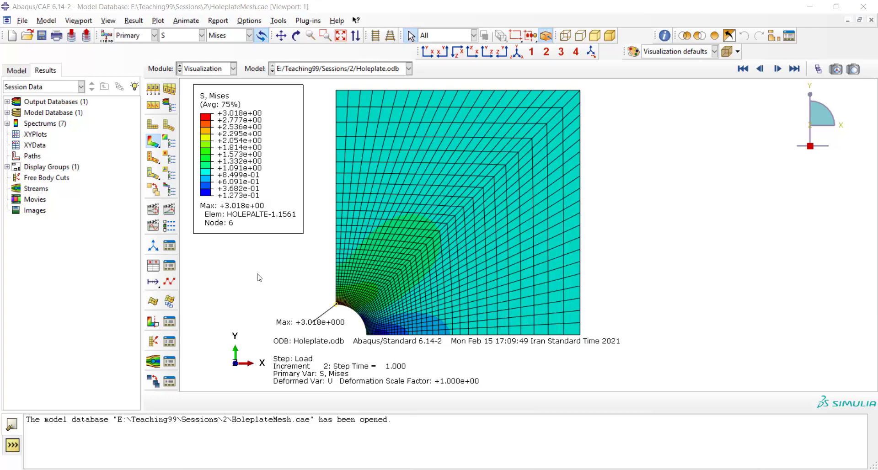
pyautogui.moveTo(256, 259)
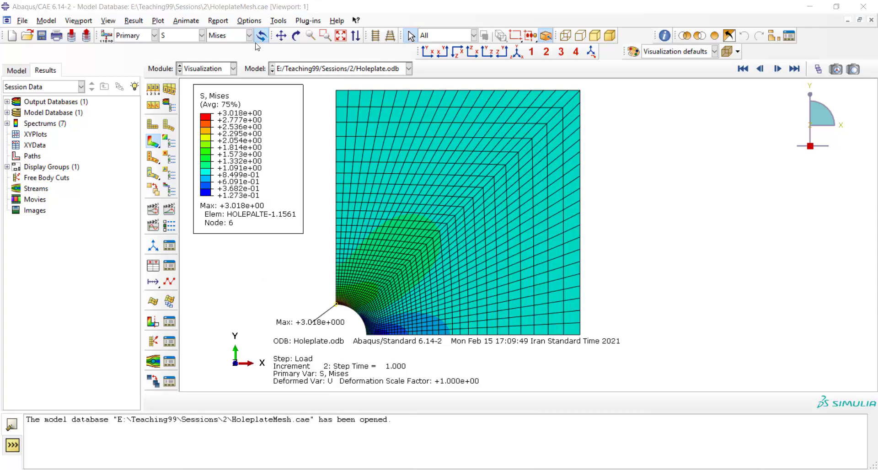
# Step: Set Visible Edges to Free edges in Common Plot Options so the Mises plot shows no mesh lines
pyautogui.click(259, 35)
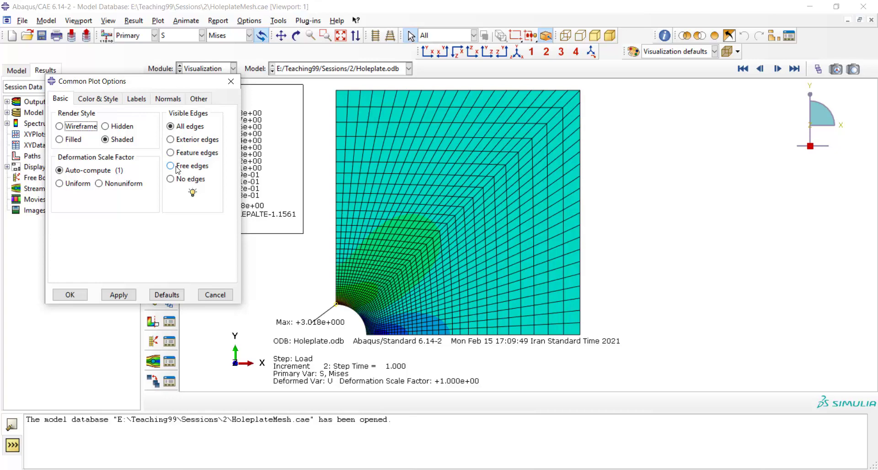
pyautogui.click(171, 166)
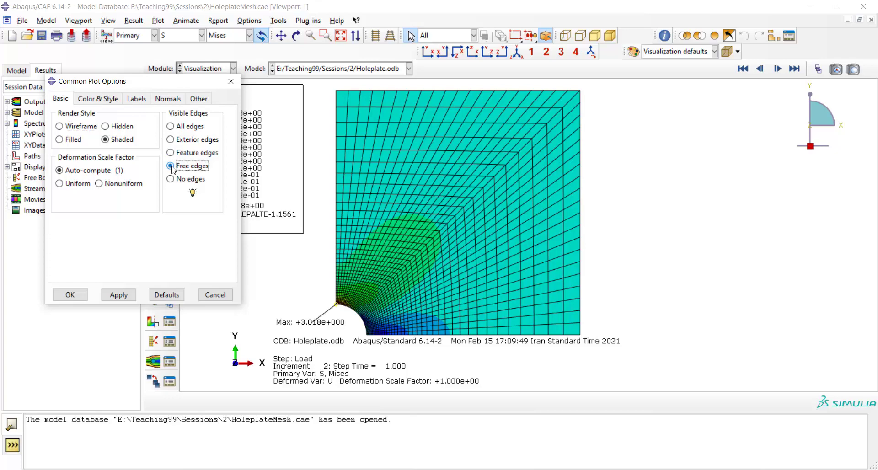
pyautogui.click(118, 295)
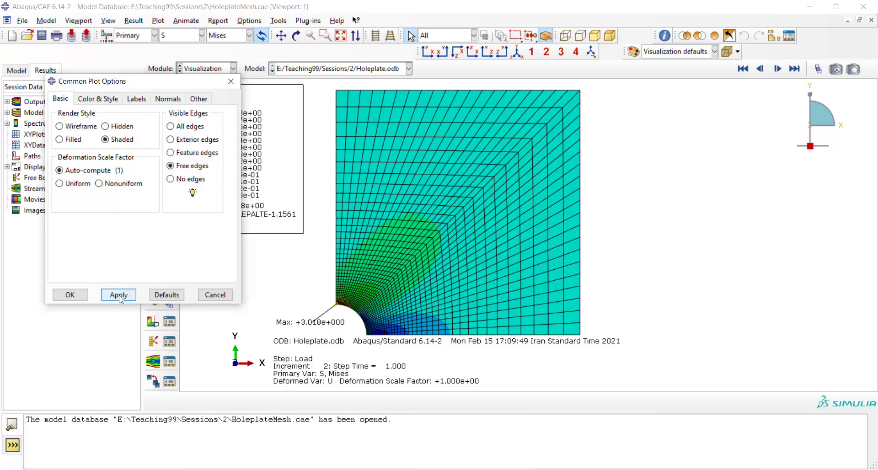
pyautogui.click(118, 295)
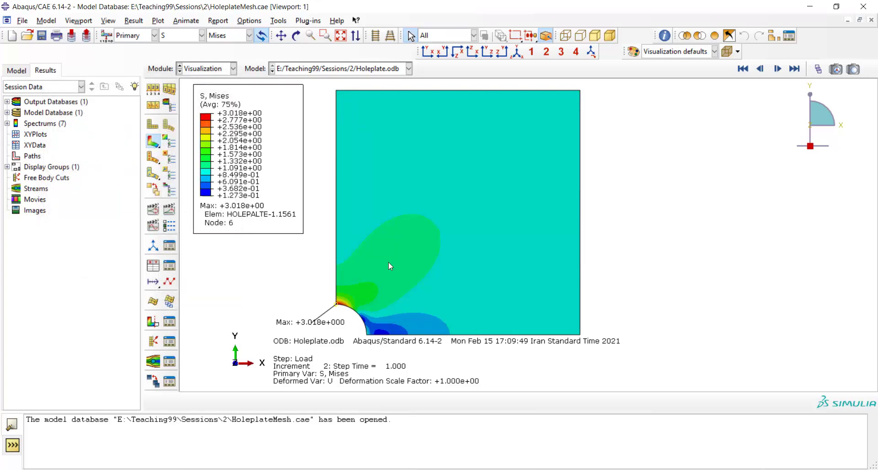
pyautogui.moveTo(453, 361)
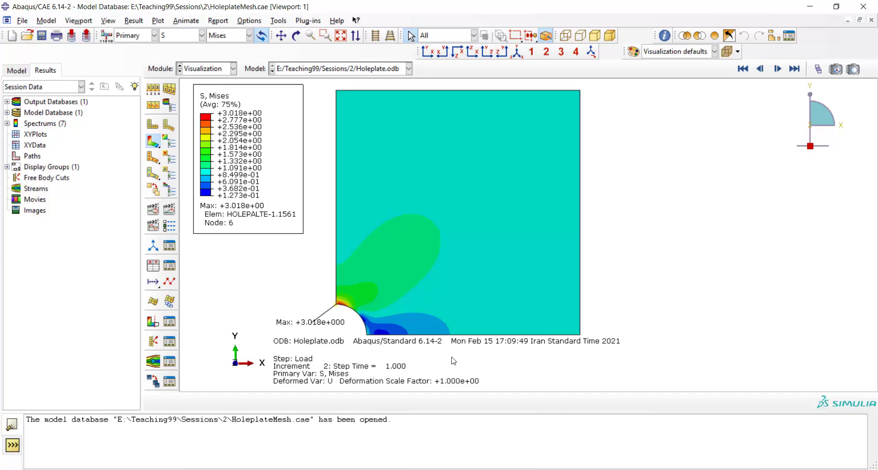
pyautogui.moveTo(300, 301)
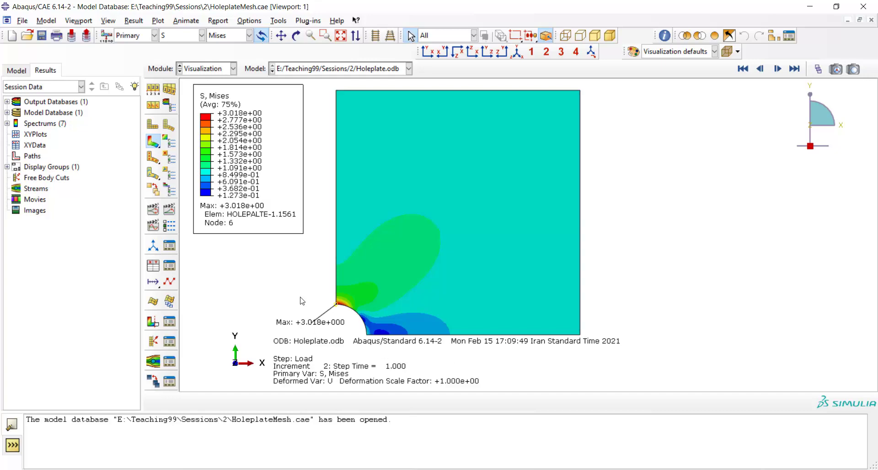
pyautogui.moveTo(261, 81)
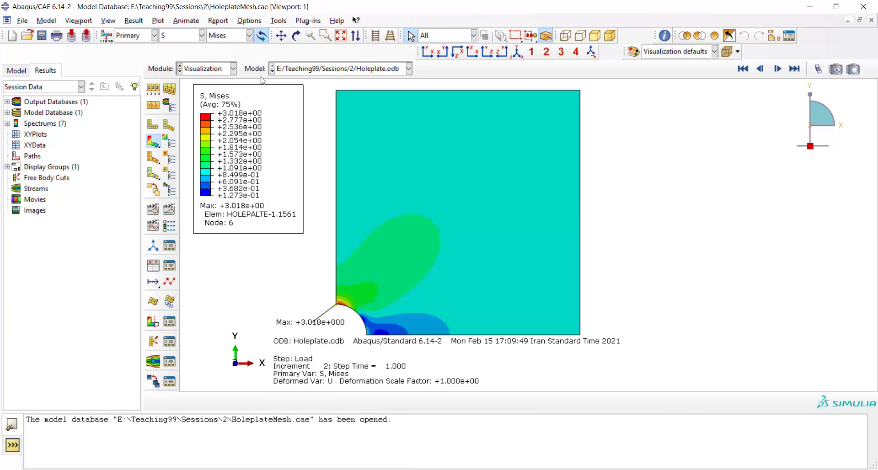
# Step: Bring up the Basic contour type settings, trying Line contours and returning to Banded
pyautogui.click(249, 21)
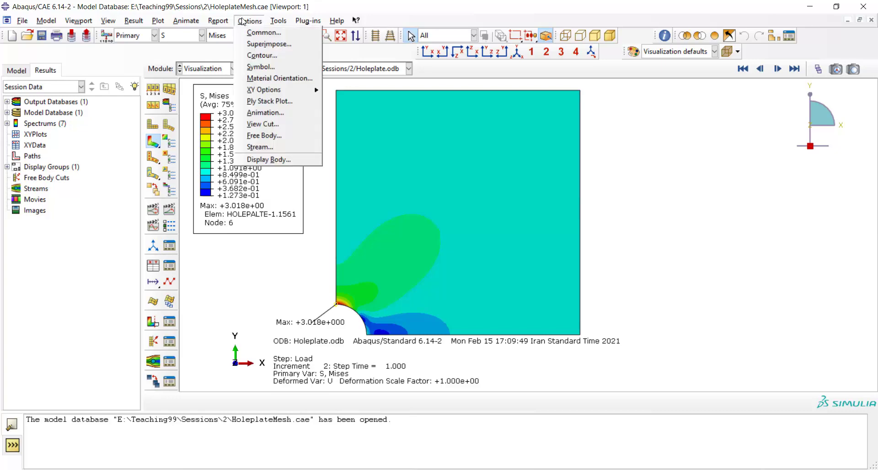
pyautogui.click(262, 55)
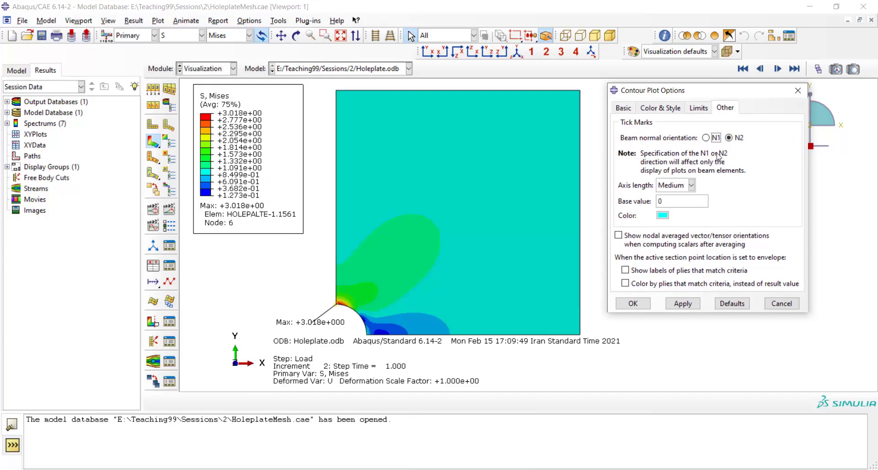
pyautogui.click(621, 107)
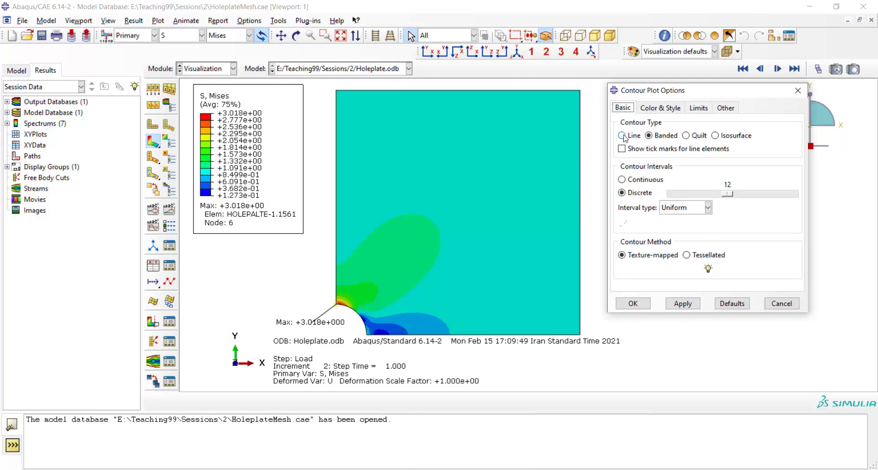
pyautogui.click(622, 136)
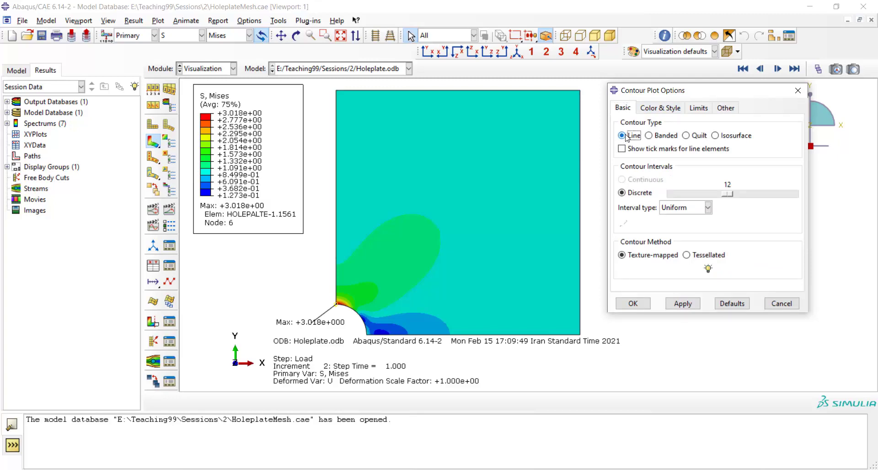
pyautogui.click(682, 303)
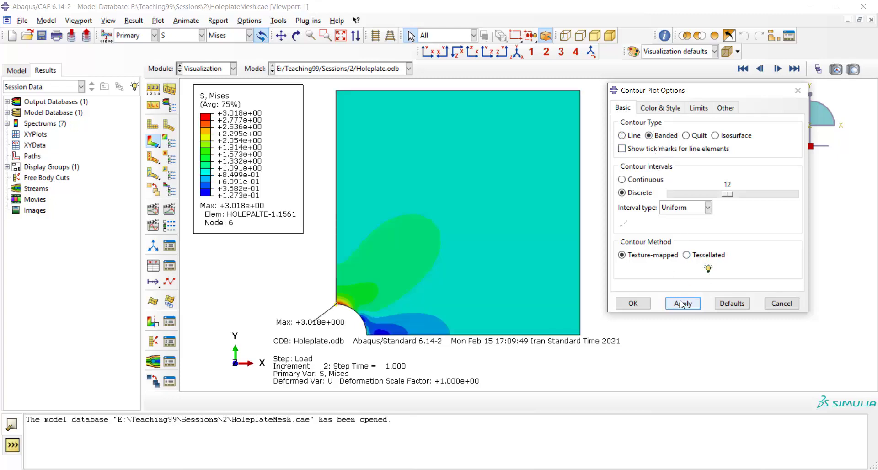
# Step: Apply a Black-to-white spectrum to the Mises contour plot
pyautogui.click(660, 106)
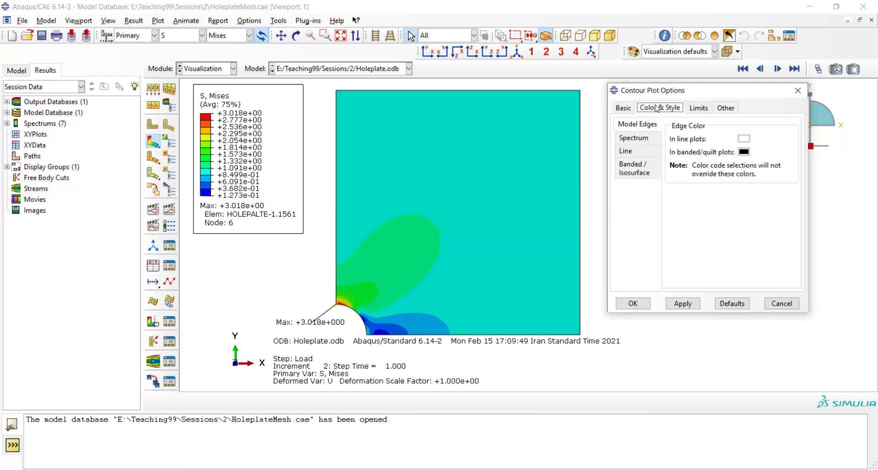
pyautogui.moveTo(651, 113)
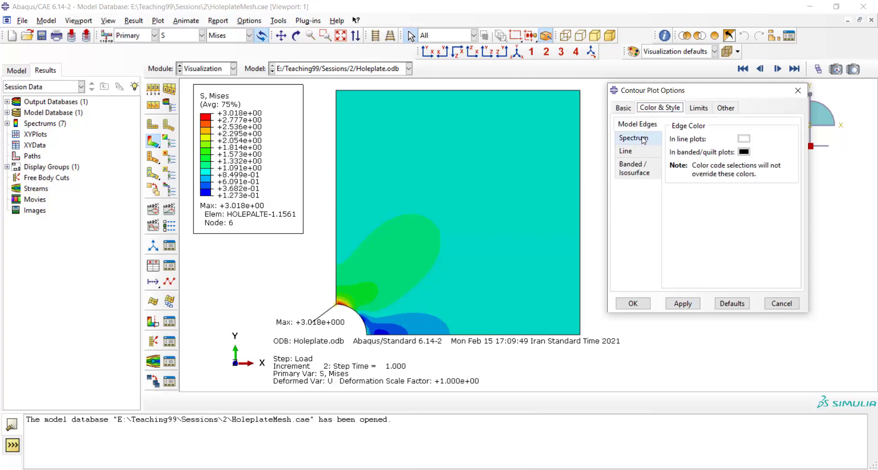
pyautogui.click(754, 141)
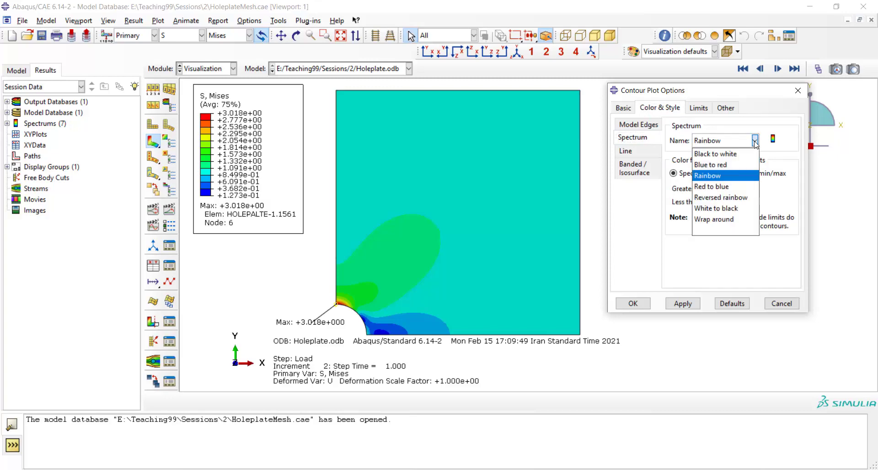
pyautogui.moveTo(725, 154)
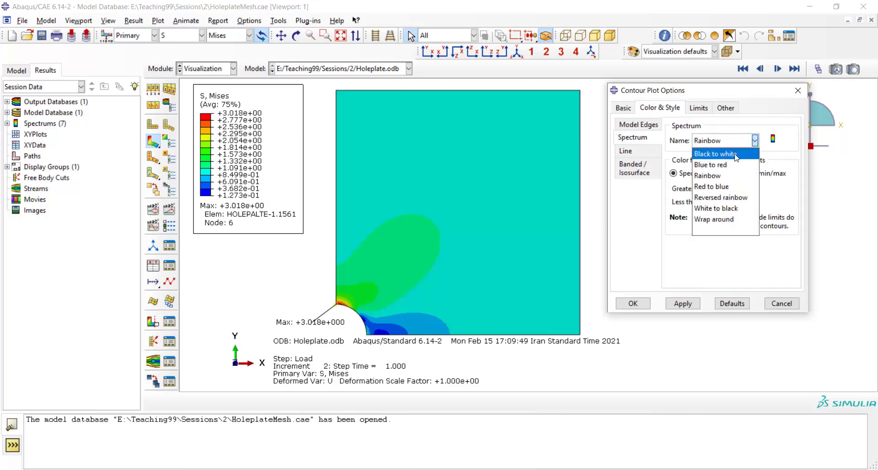
pyautogui.click(715, 153)
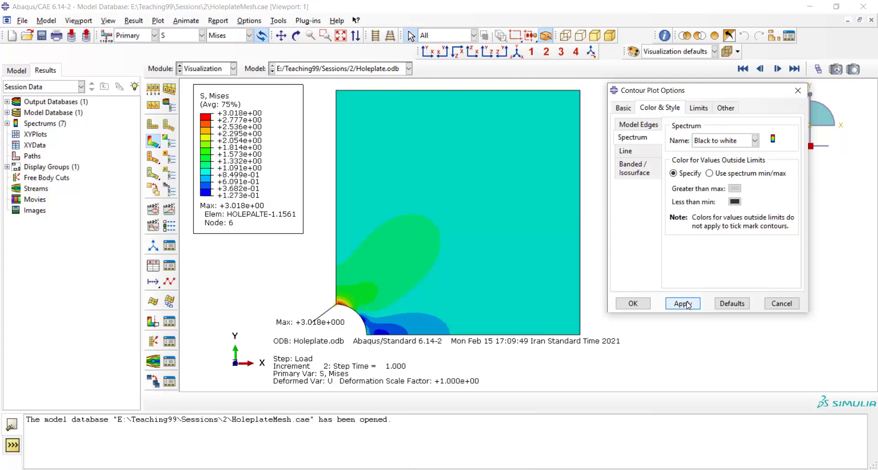
pyautogui.click(682, 304)
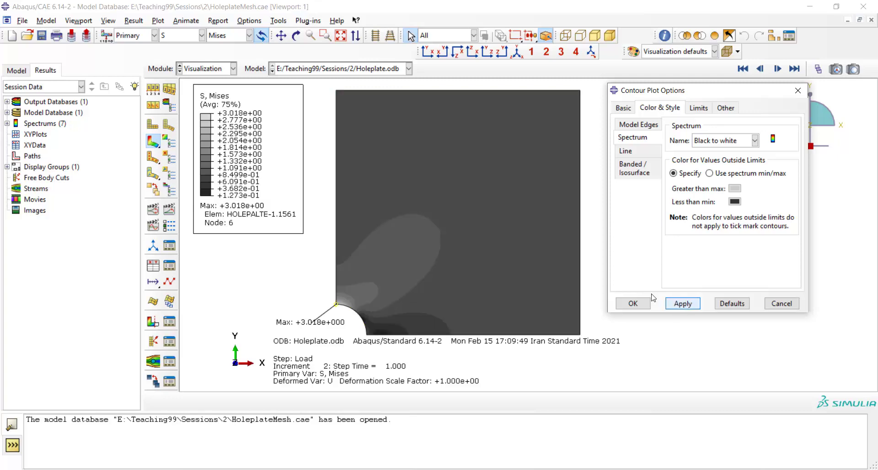
# Step: Switch the contour spectrum back to Rainbow and apply it
pyautogui.click(755, 140)
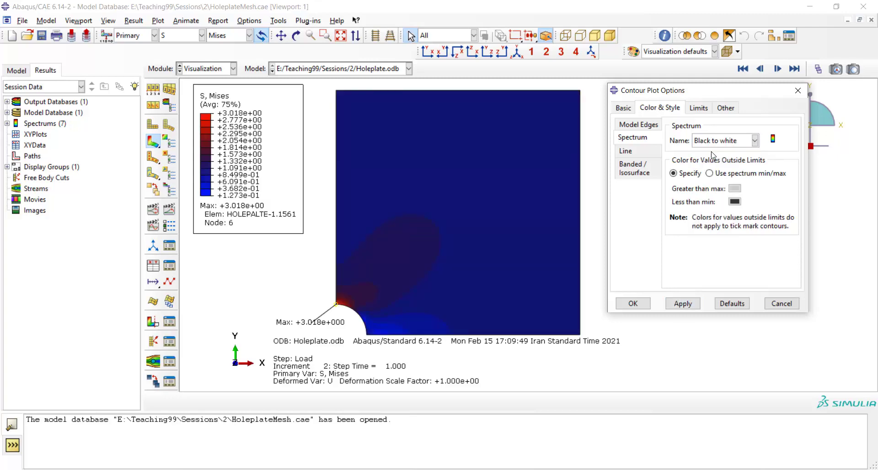
pyautogui.click(682, 304)
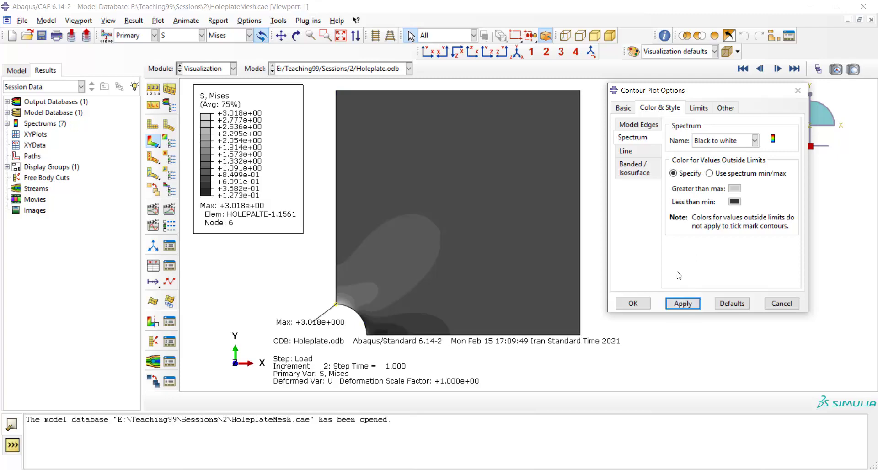
pyautogui.click(754, 140)
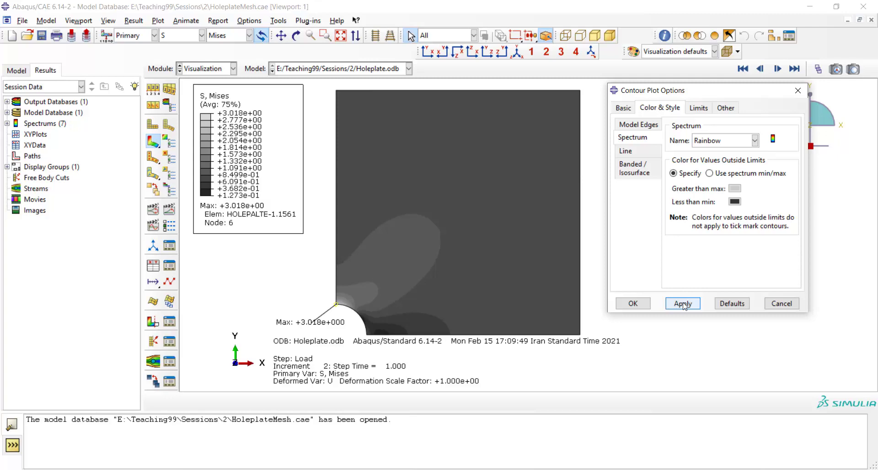
pyautogui.click(682, 304)
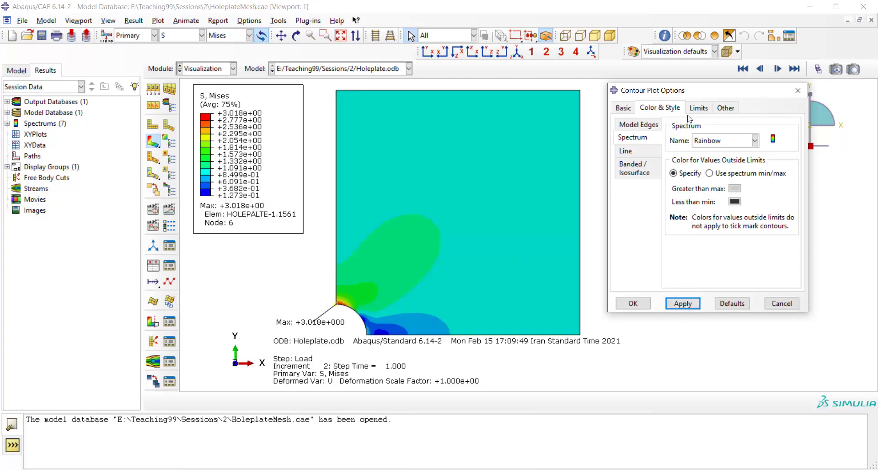
# Step: Specify a contour maximum limit of 4 so the legend runs up to 4.000e+00
pyautogui.click(697, 107)
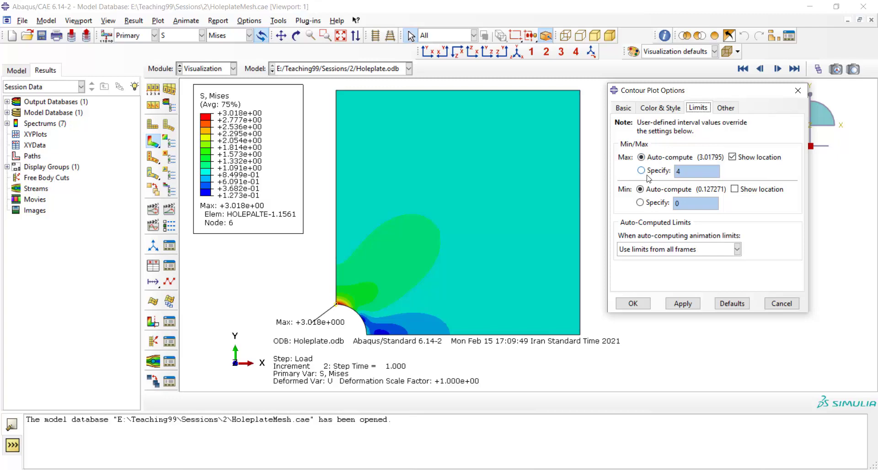
pyautogui.moveTo(624, 174)
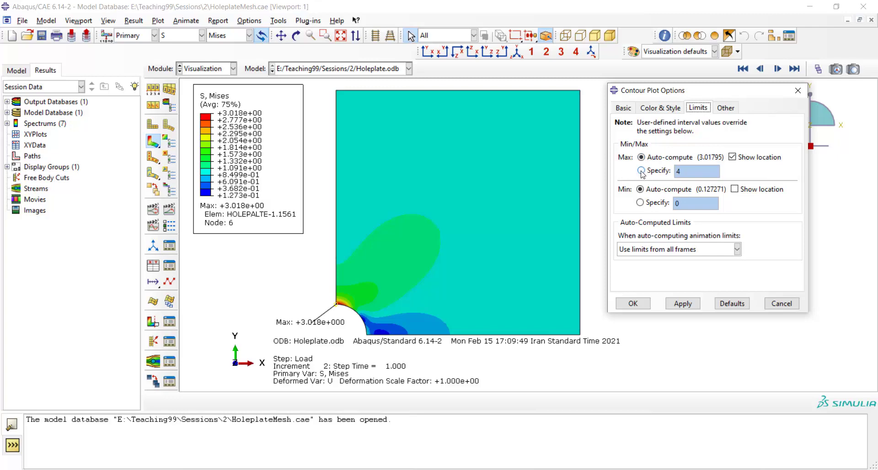
pyautogui.click(640, 170)
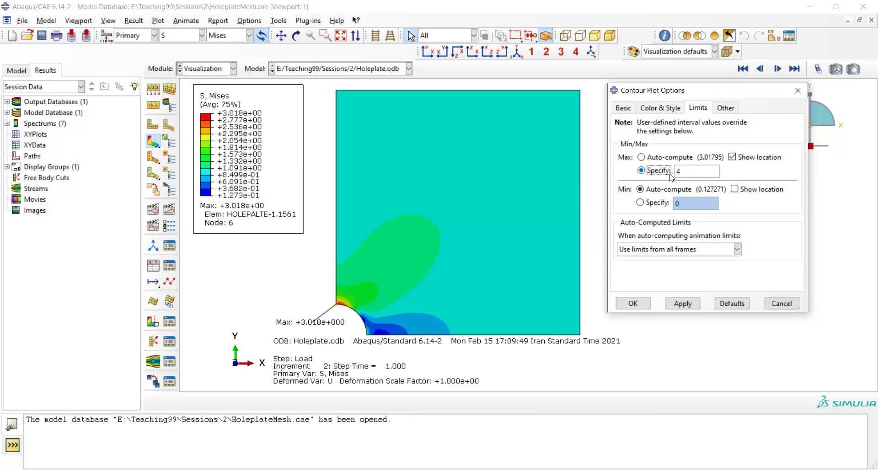
pyautogui.click(682, 304)
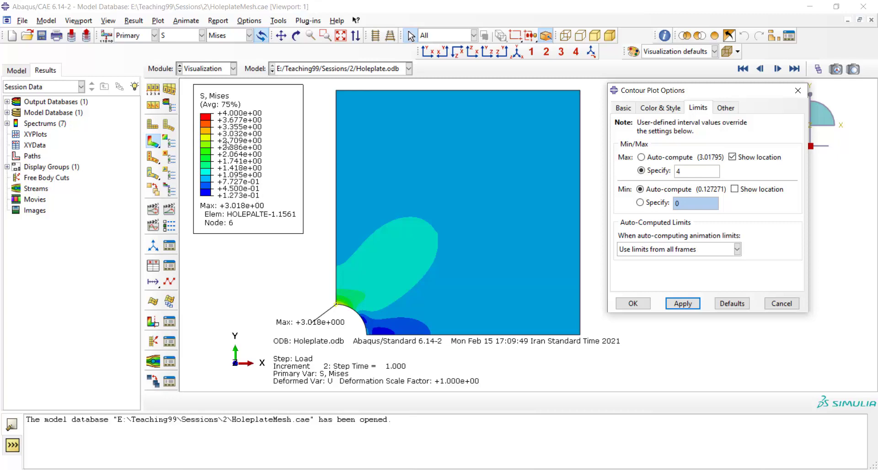
pyautogui.moveTo(292, 153)
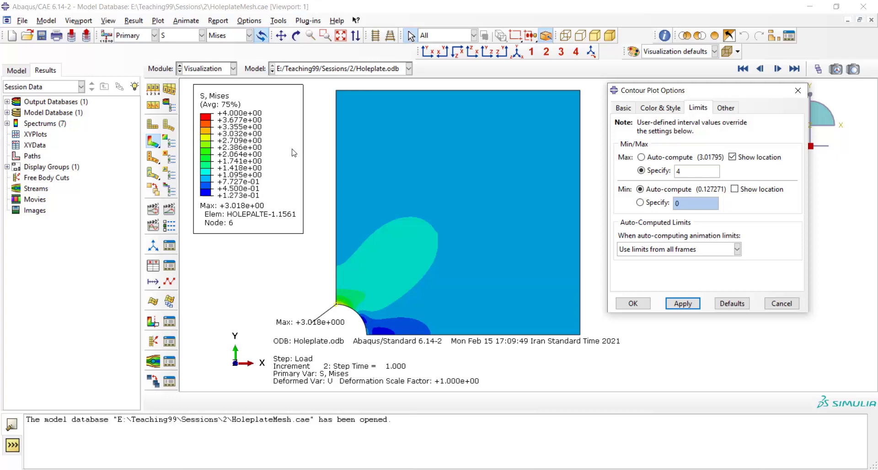
pyautogui.moveTo(317, 165)
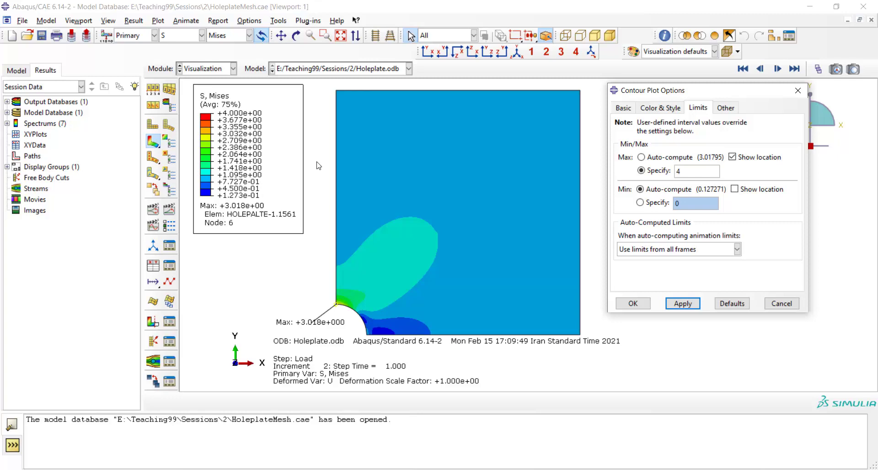
pyautogui.moveTo(208, 89)
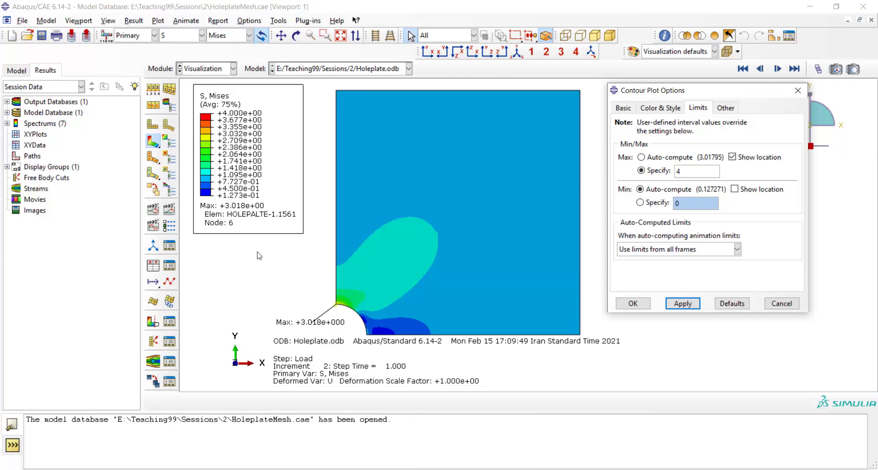
pyautogui.moveTo(295, 242)
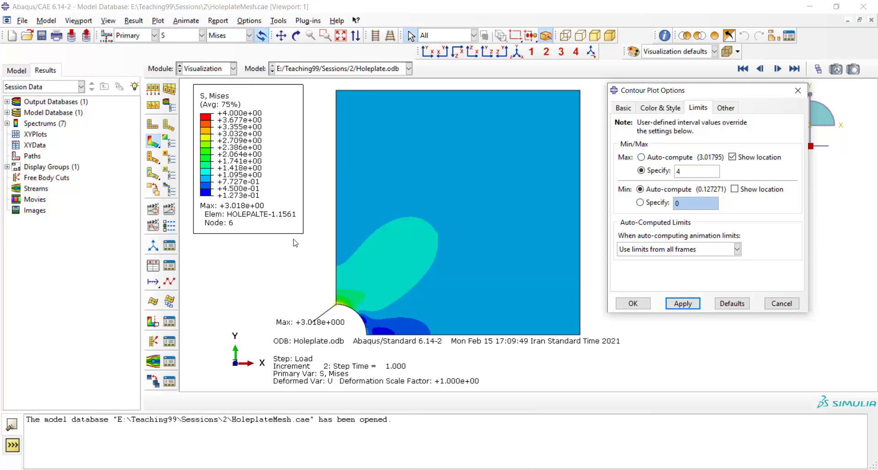
pyautogui.click(731, 158)
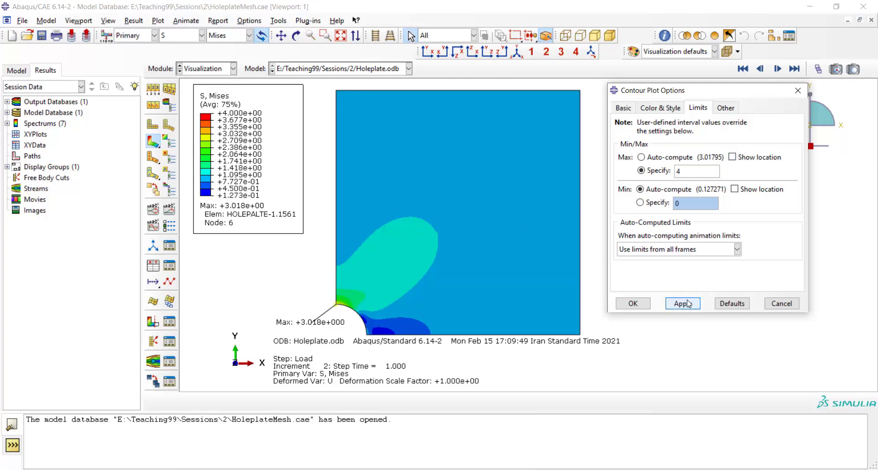
pyautogui.click(732, 156)
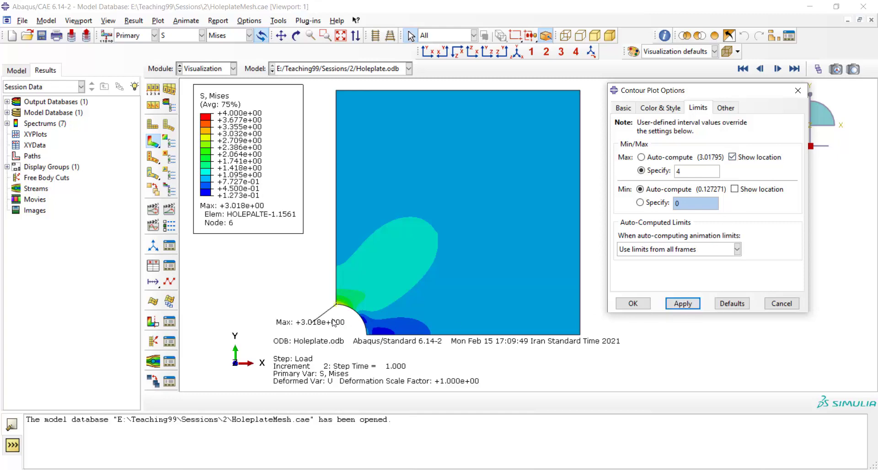
pyautogui.moveTo(307, 326)
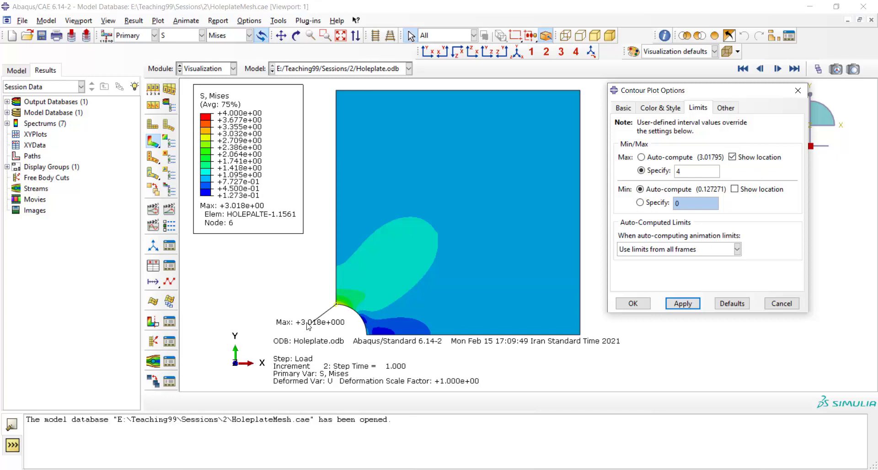